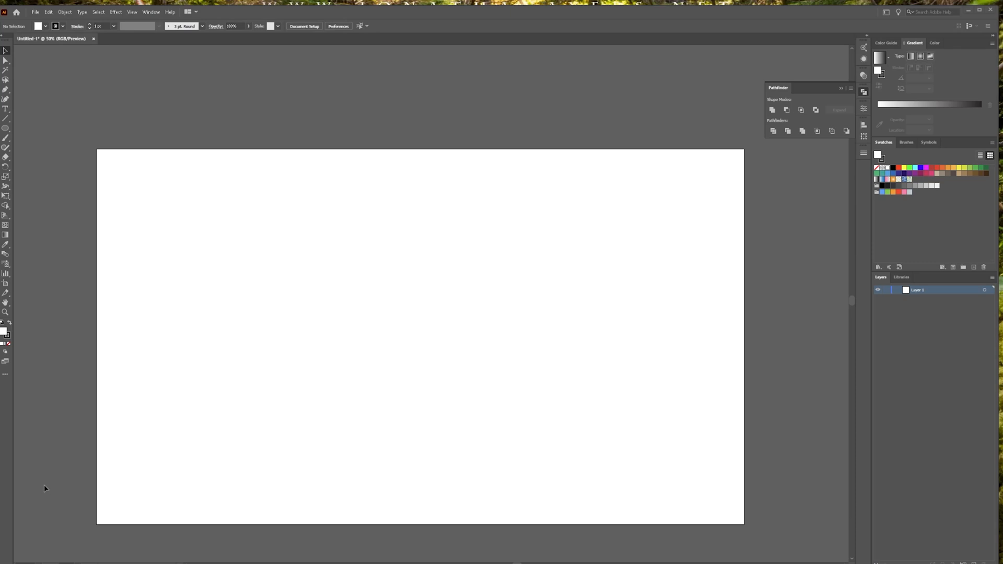
pyautogui.moveTo(343, 271)
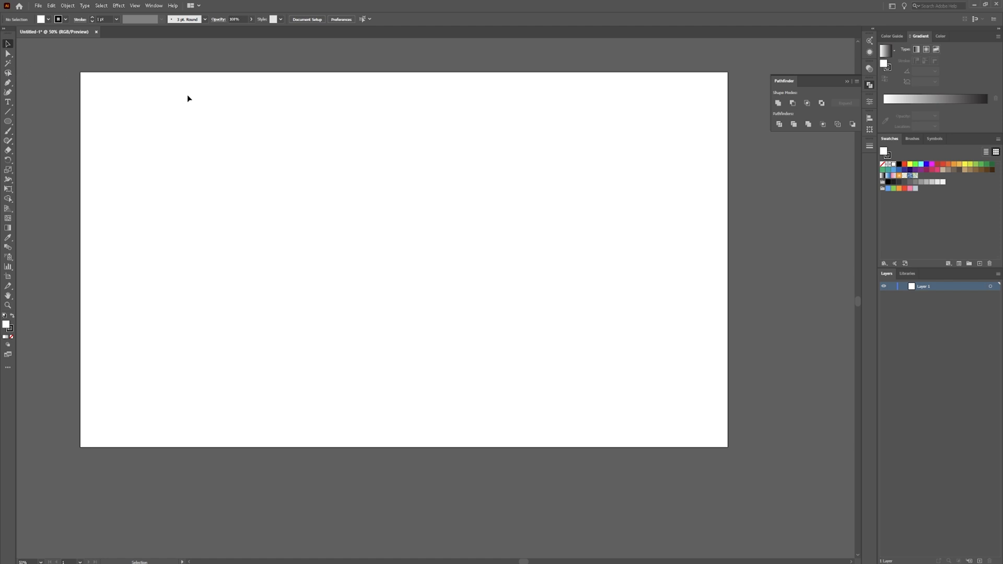
pyautogui.moveTo(223, 110)
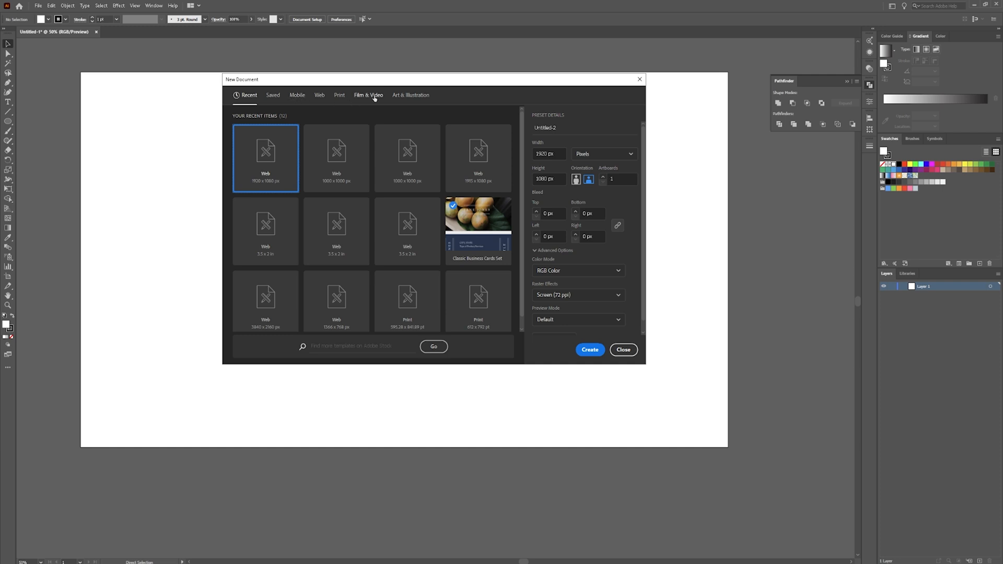
# - Create a new 1920 × 1080 px document from the Web preset
pyautogui.click(590, 349)
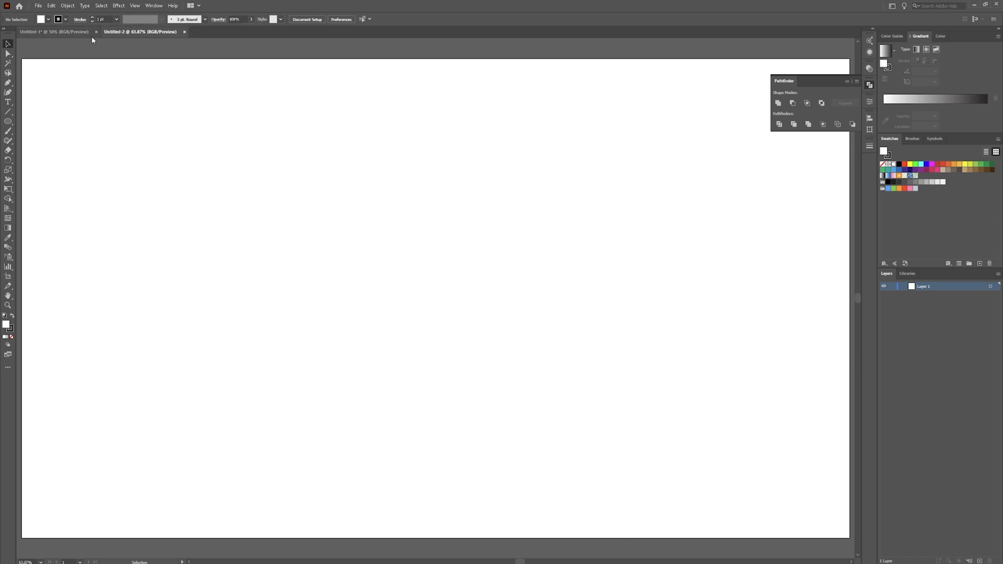
# - Close the Untitled-1 document so only the new one remains
pyautogui.click(94, 36)
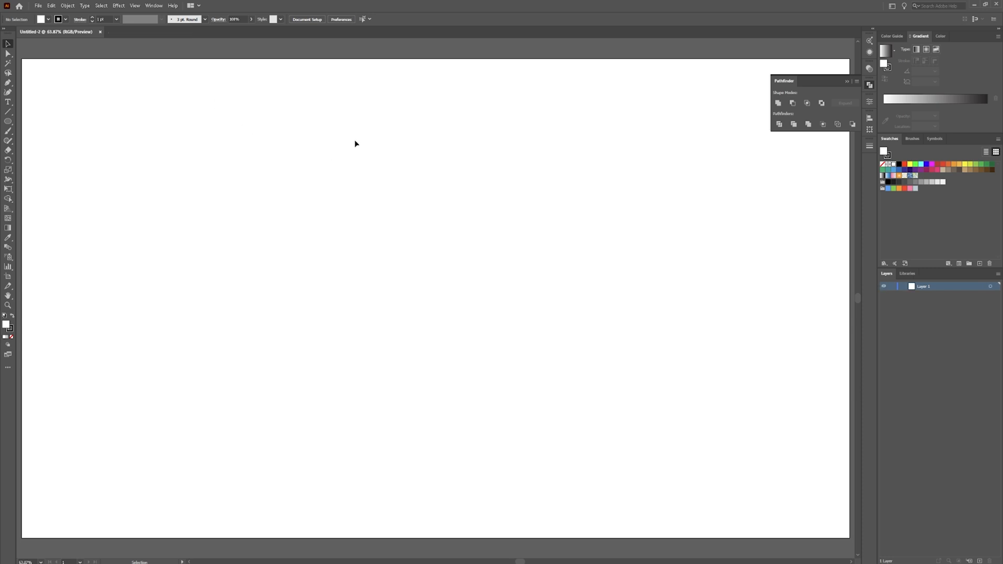
pyautogui.moveTo(355, 140)
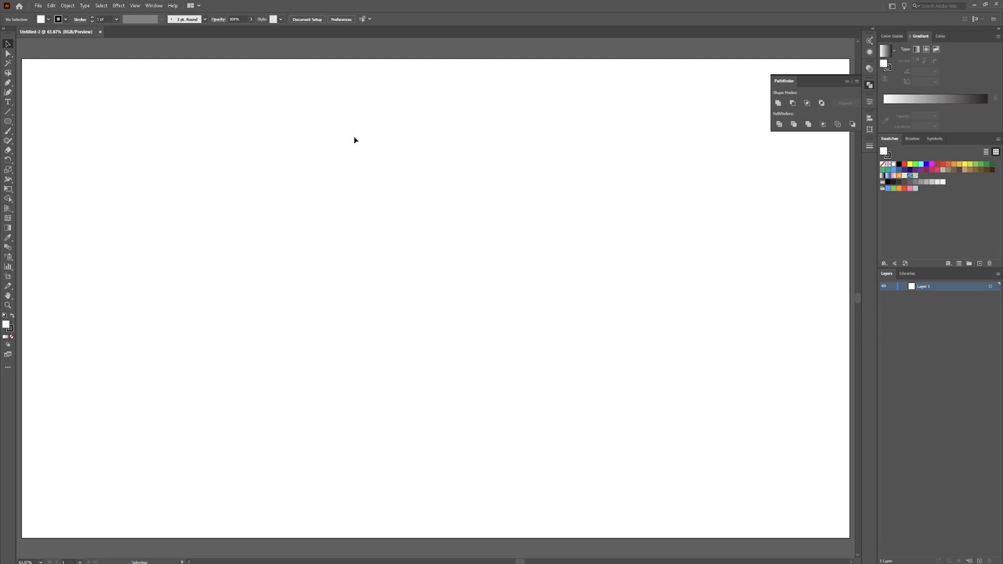
pyautogui.moveTo(320, 135)
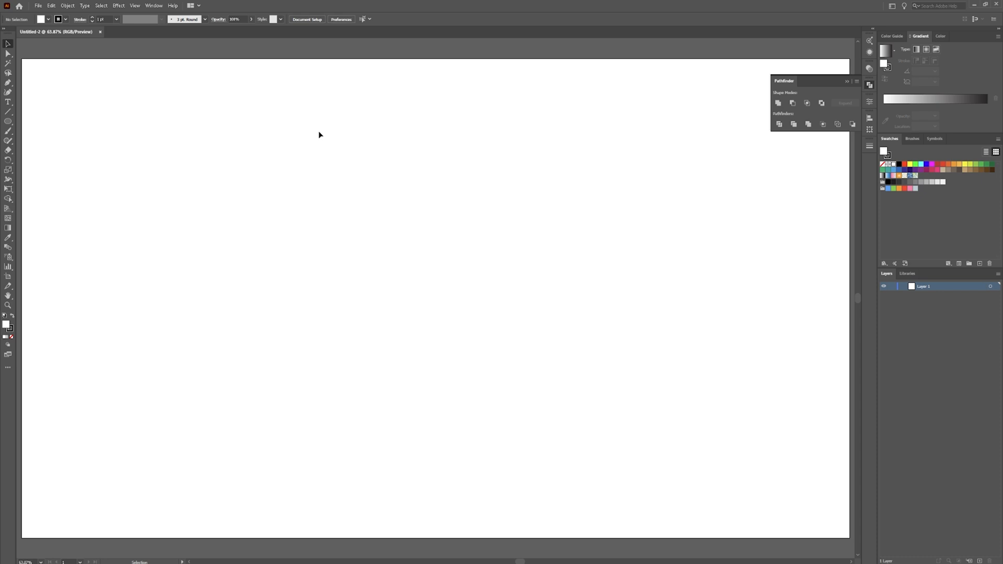
pyautogui.moveTo(182, 119)
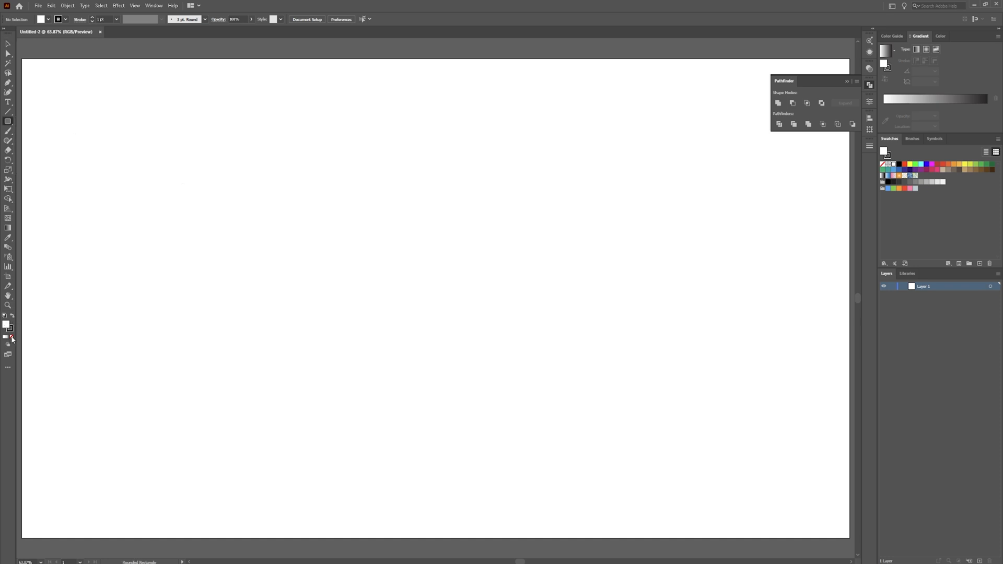
# - With no fill, draw a tall rounded rectangle and Alt-drag a copy beside it as the U's arms
pyautogui.click(12, 338)
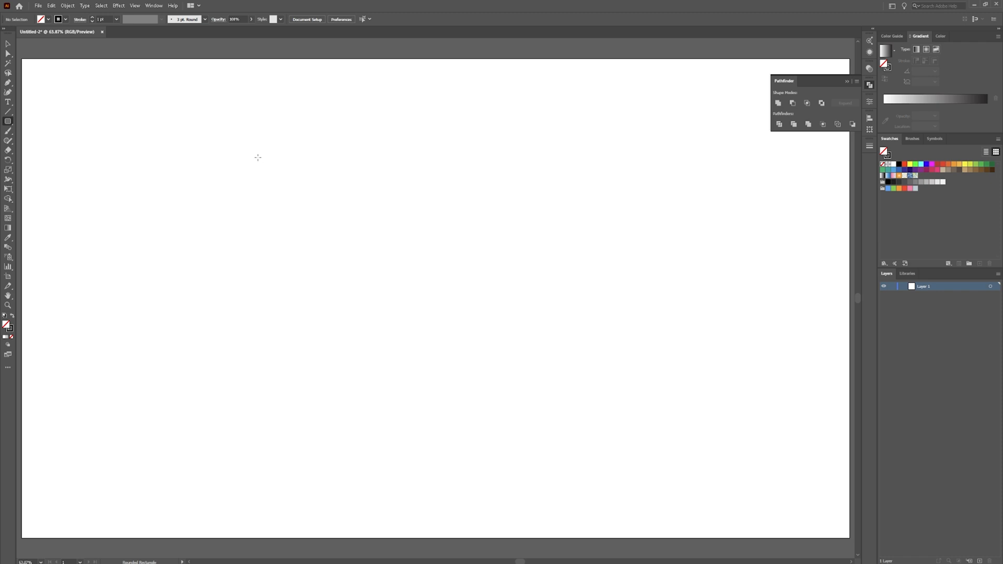
pyautogui.moveTo(249, 140); pyautogui.dragTo(348, 432)
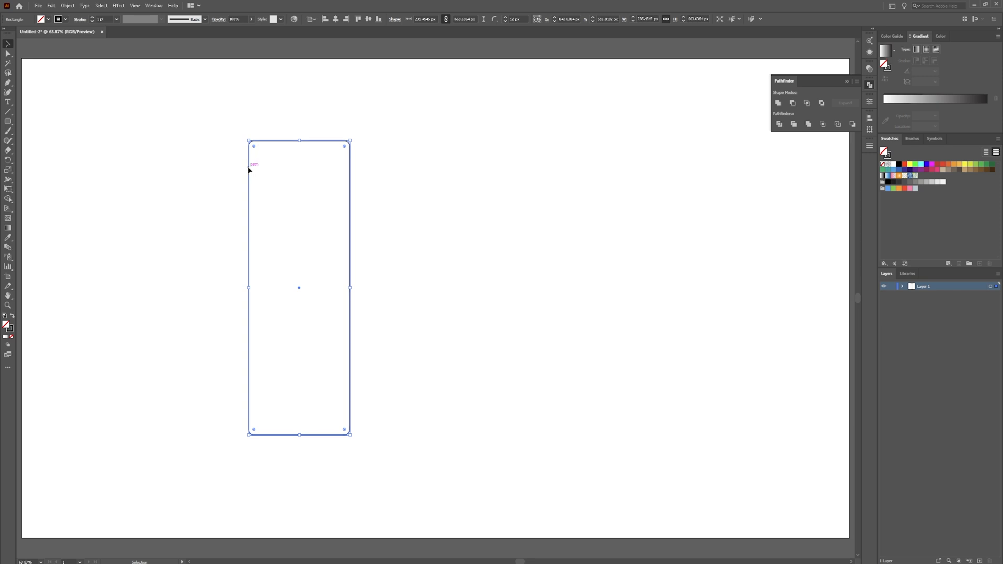
pyautogui.moveTo(298, 288); pyautogui.dragTo(395, 288)
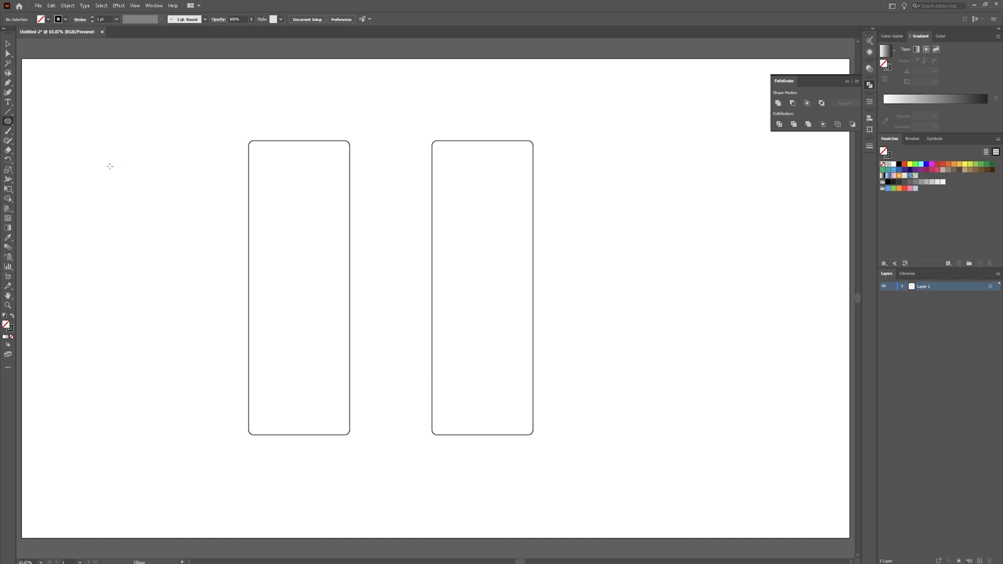
# - Switch to the Ellipse Tool to draw the circle across both arms
pyautogui.click(7, 127)
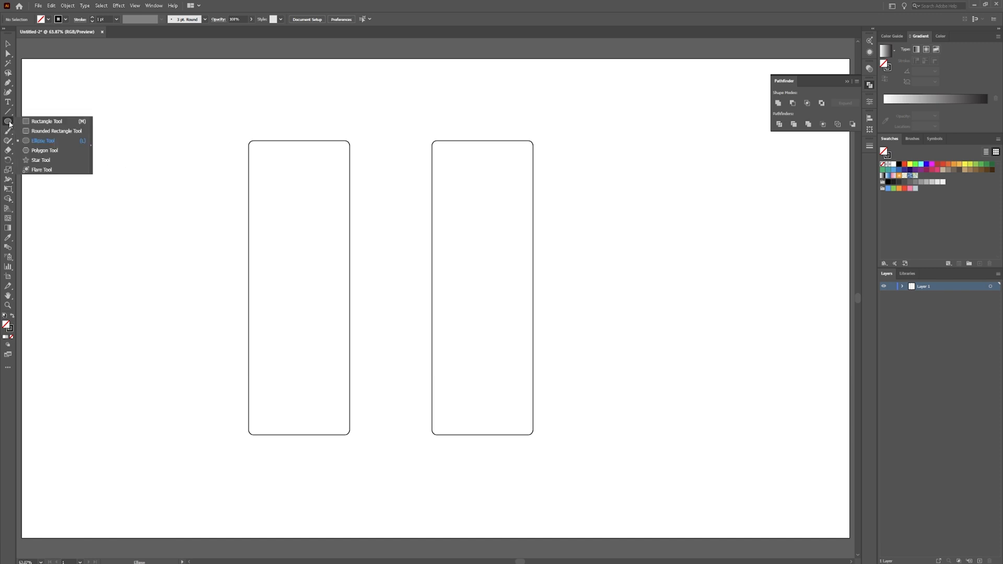
pyautogui.moveTo(61, 142)
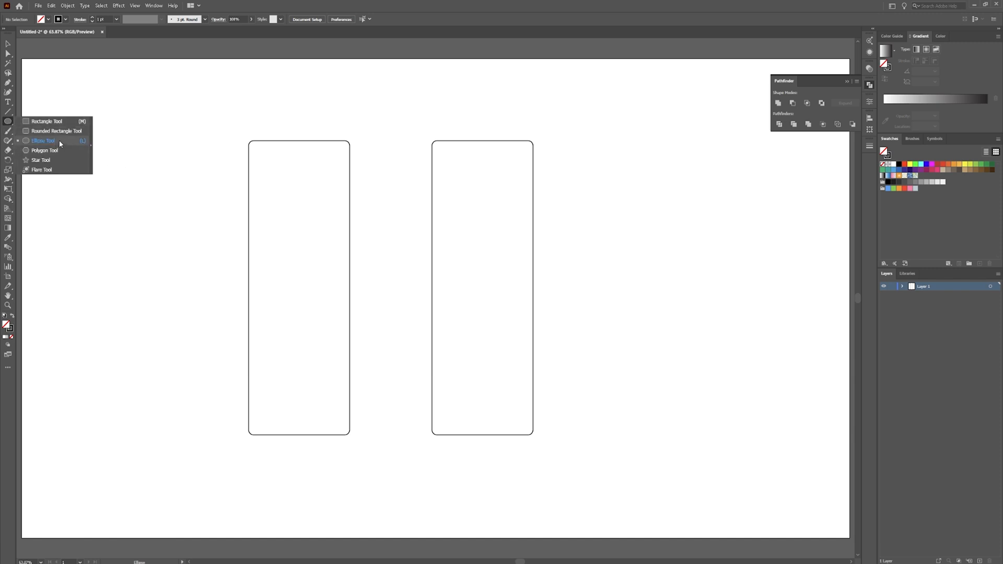
pyautogui.click(42, 140)
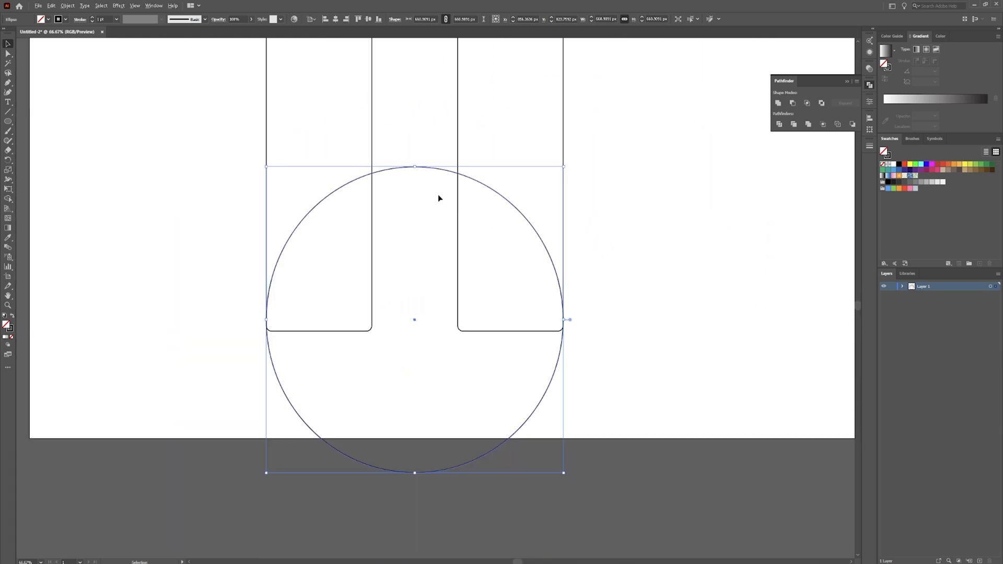
# - Scale the arms and circle together and enter the stacked circles for editing
pyautogui.scroll(-3)
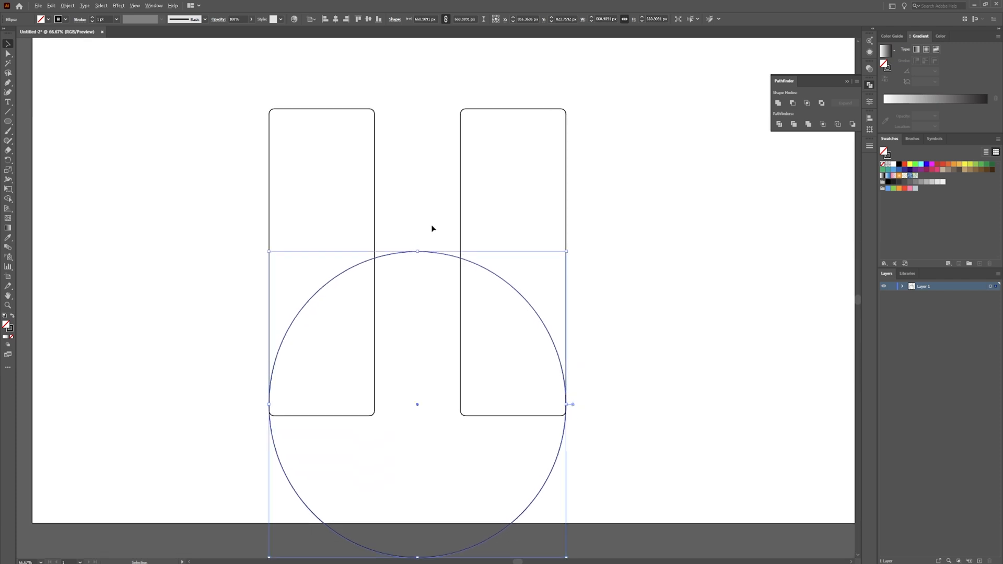
pyautogui.moveTo(592, 171)
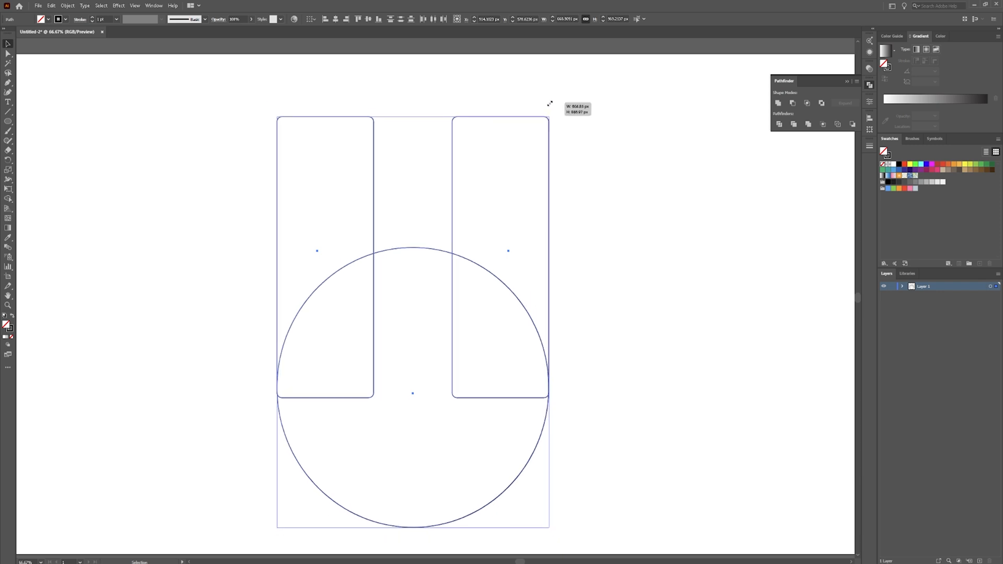
pyautogui.click(602, 130)
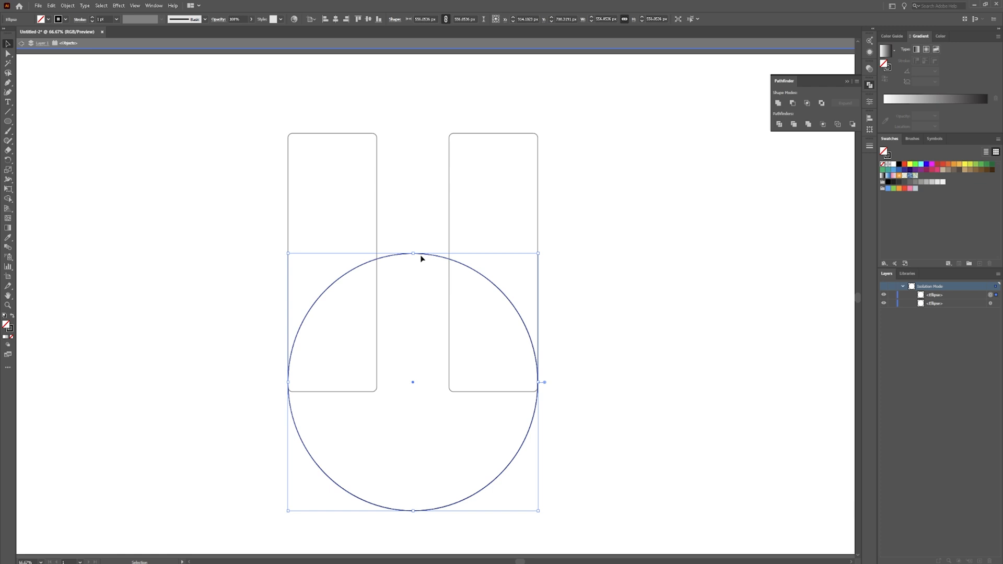
pyautogui.moveTo(422, 259)
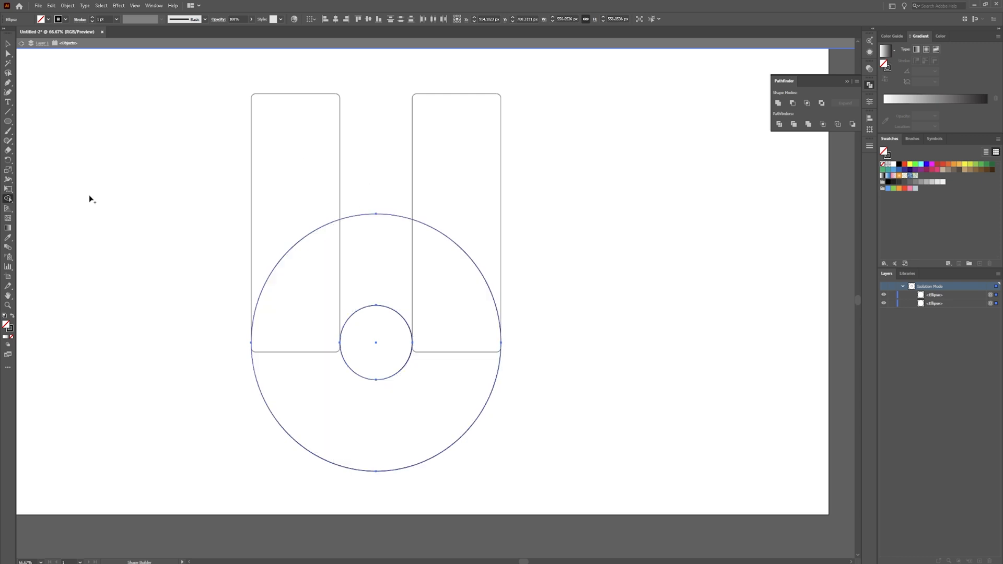
pyautogui.moveTo(7, 198)
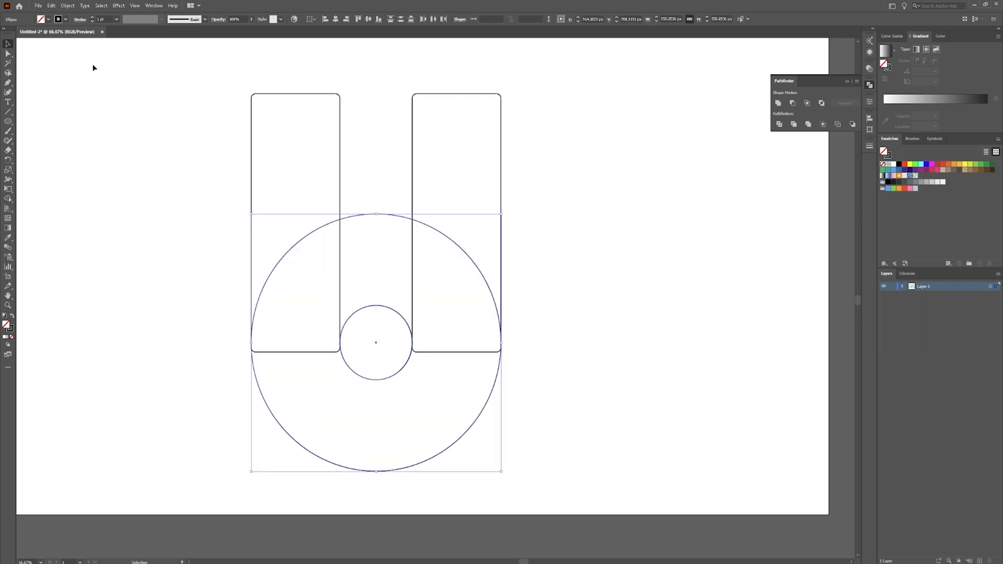
# - Fit a smaller circle between the arms to shape the U's inner curve
pyautogui.click(537, 188)
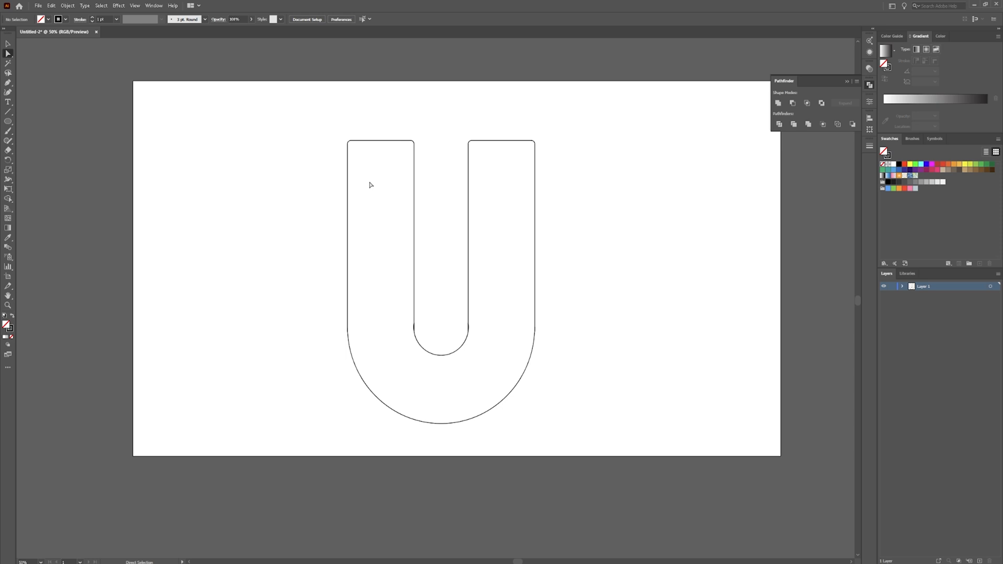
pyautogui.moveTo(7, 42)
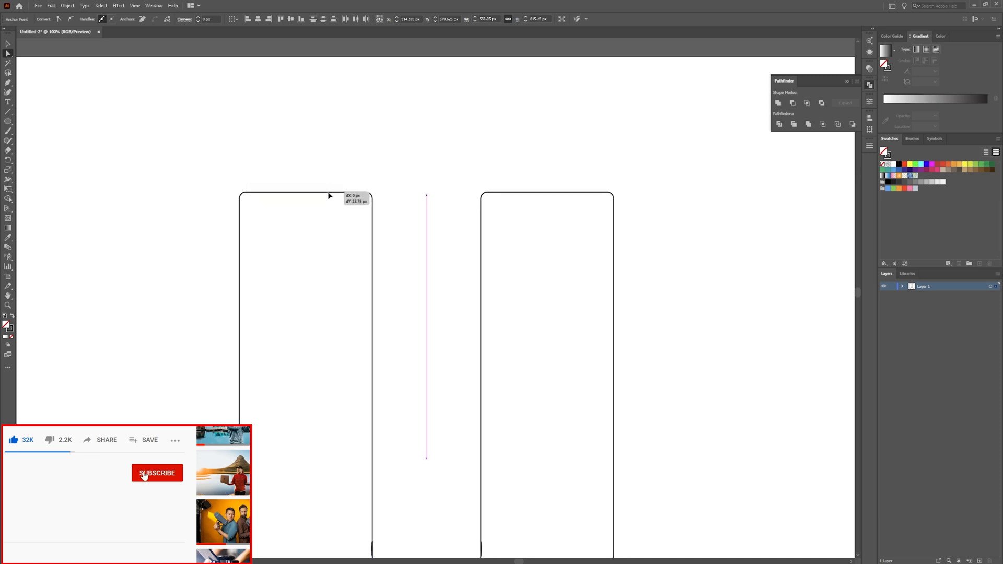
# - Select the stray vertical line between the arms for deletion
pyautogui.click(157, 473)
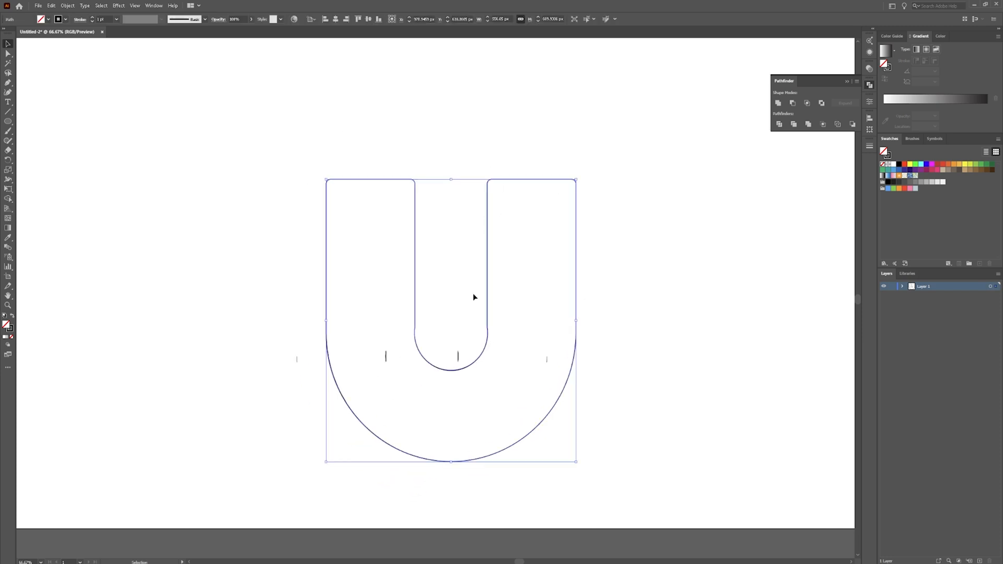
pyautogui.moveTo(486, 267)
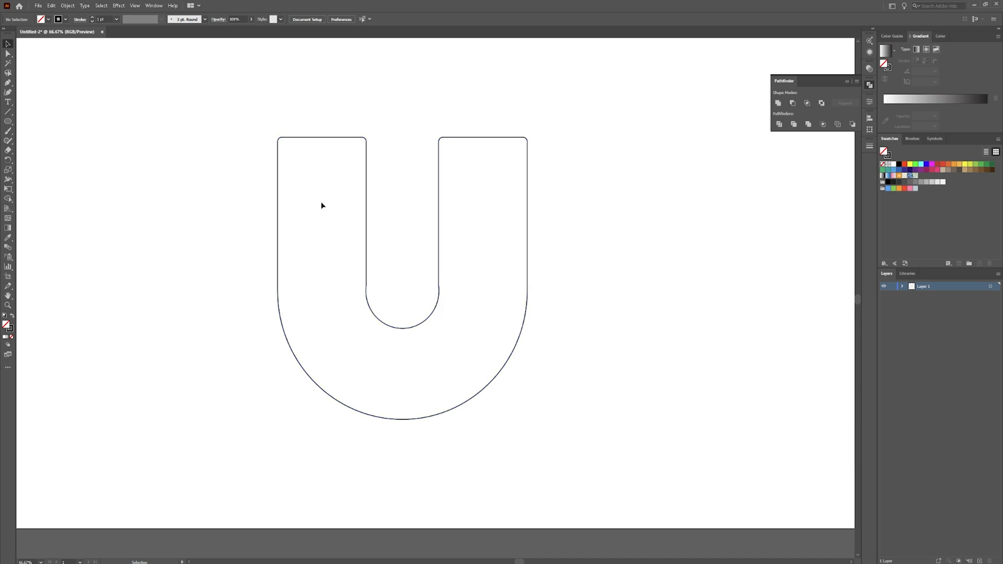
pyautogui.moveTo(362, 208)
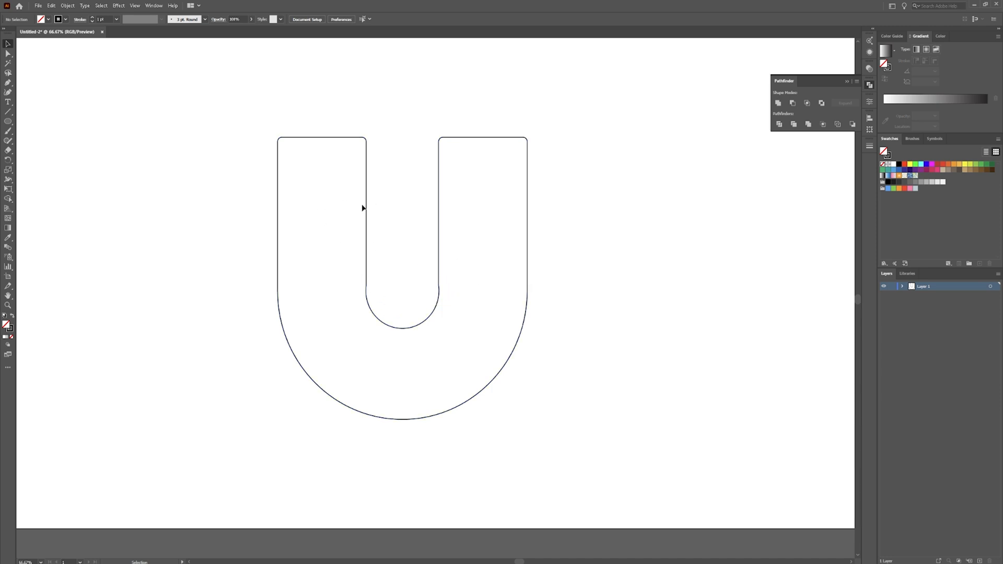
pyautogui.moveTo(278, 211)
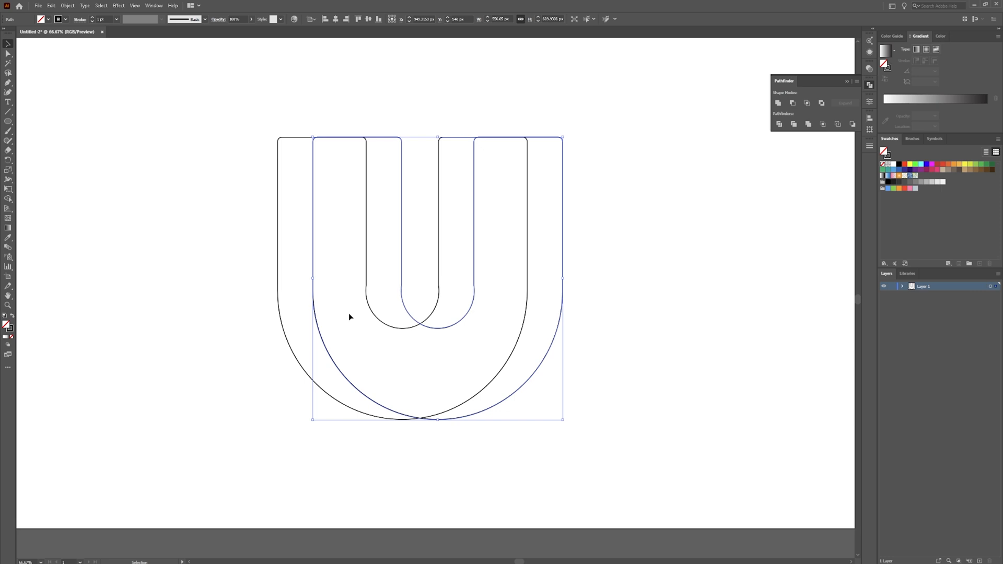
pyautogui.moveTo(487, 199)
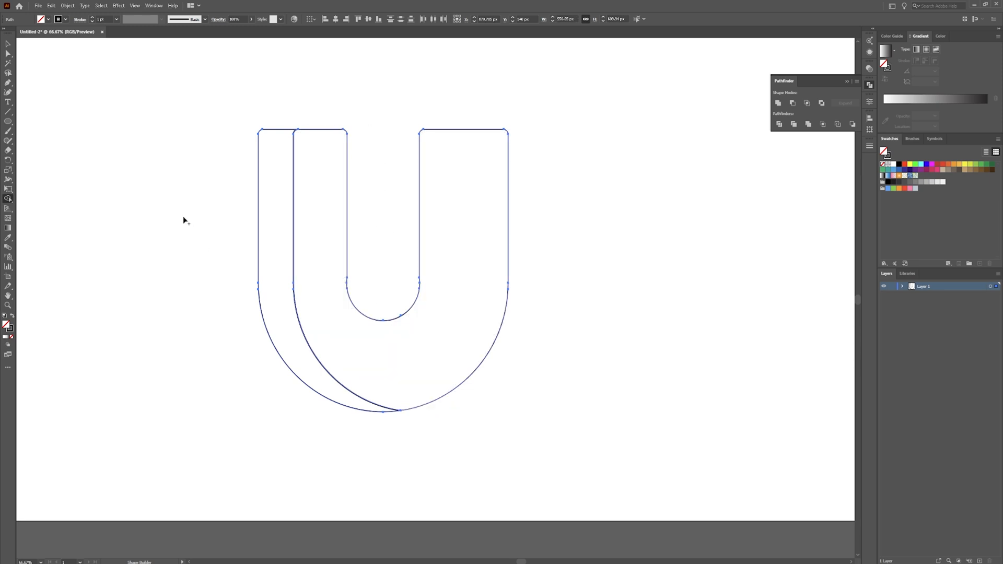
# - Divide the overlapping U copies, leaving a thin crescent along the left edge
pyautogui.click(416, 375)
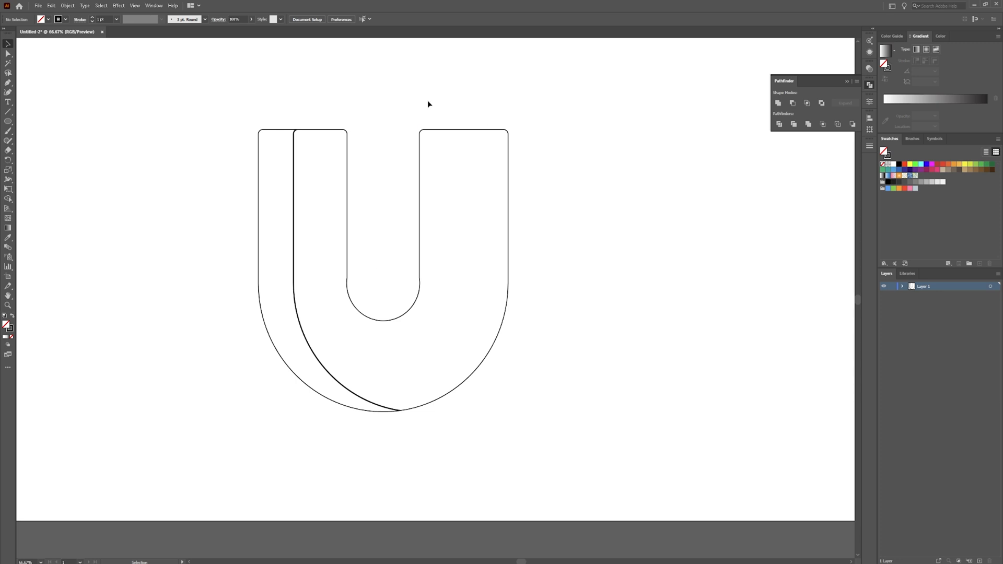
pyautogui.moveTo(360, 165)
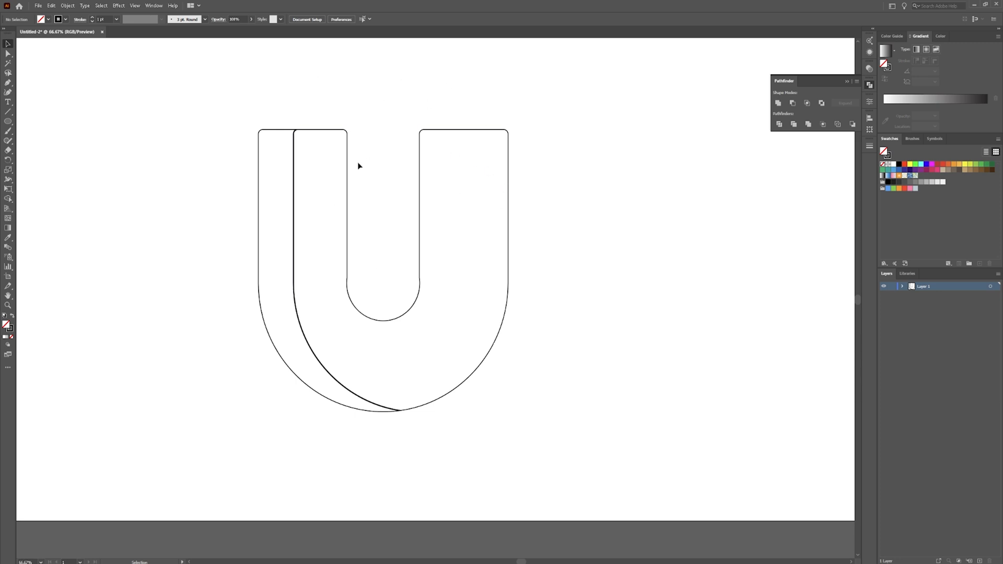
pyautogui.moveTo(405, 281)
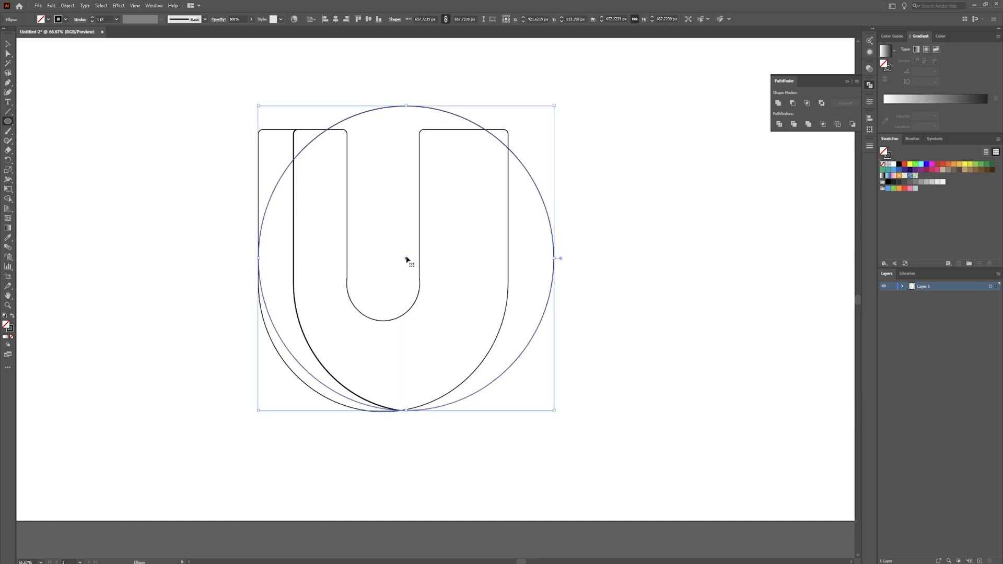
# - Position the large circle over the U's right arm and curve
pyautogui.moveTo(405, 258); pyautogui.dragTo(483, 238)
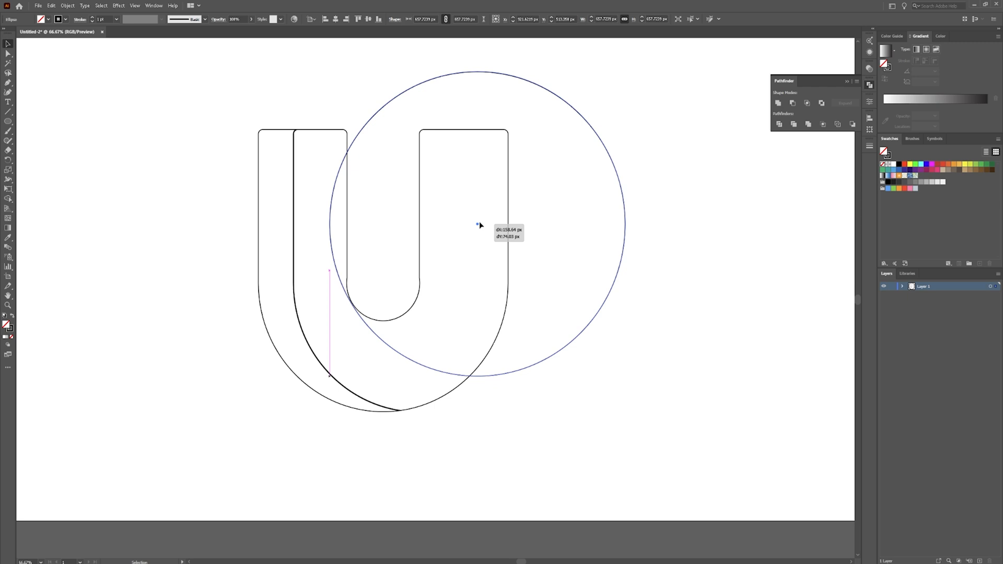
pyautogui.moveTo(480, 225); pyautogui.dragTo(485, 233)
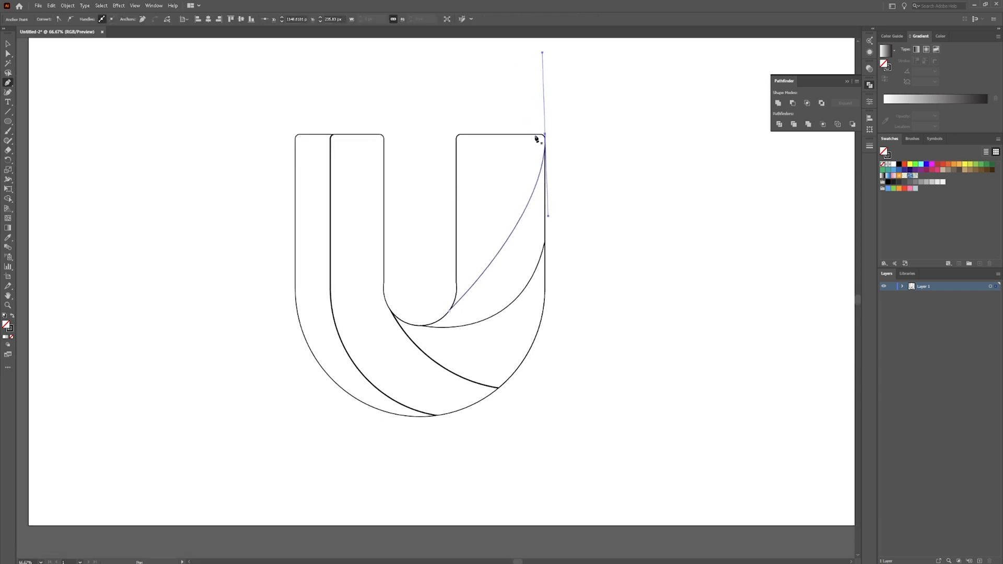
pyautogui.moveTo(546, 142)
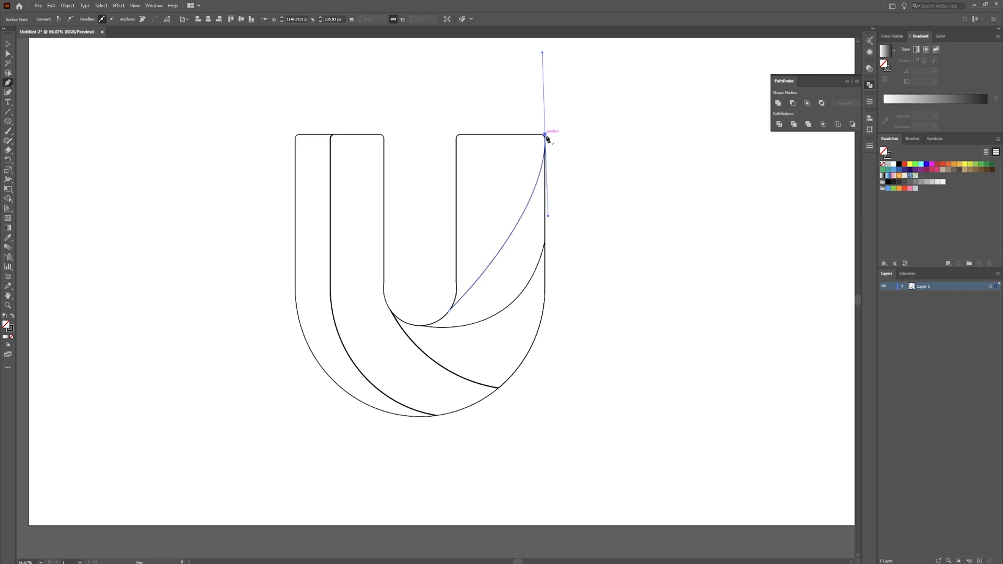
pyautogui.moveTo(532, 75)
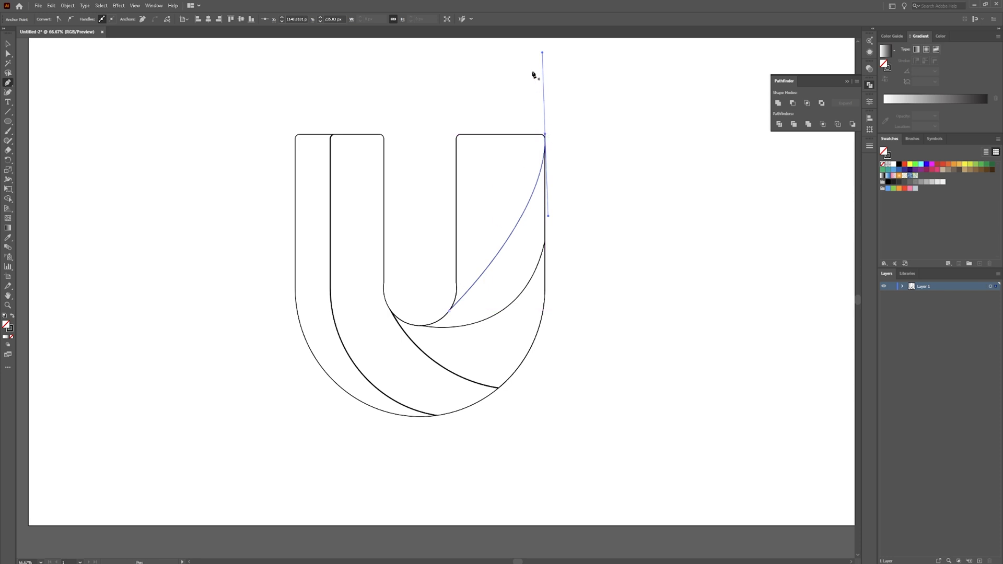
pyautogui.moveTo(518, 82)
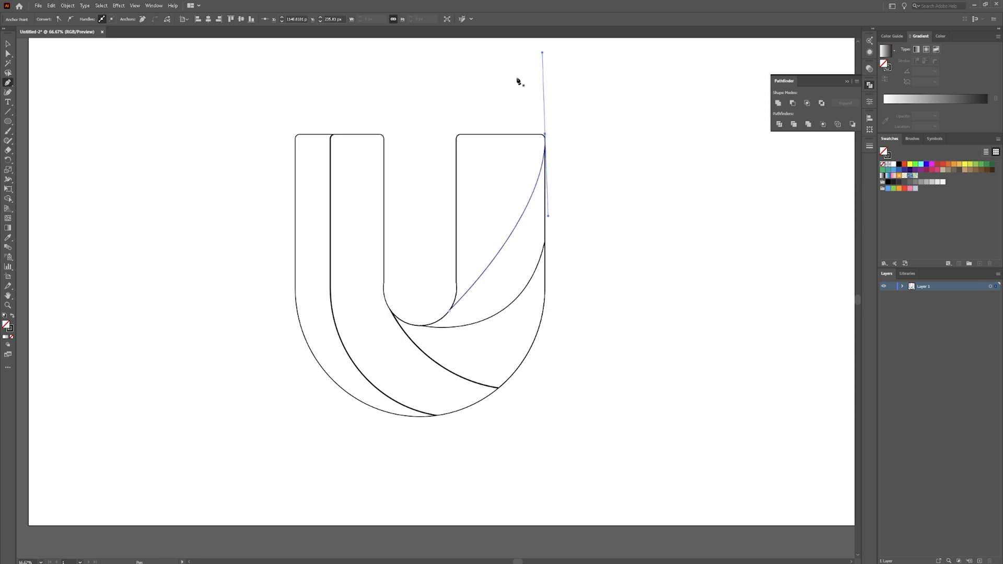
pyautogui.moveTo(543, 104)
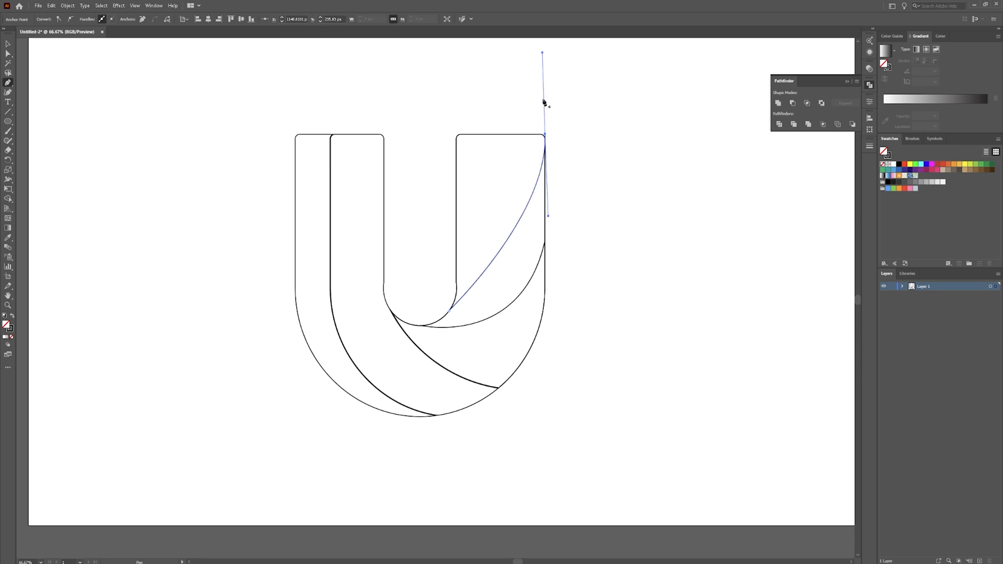
# - Finish the curved dividing path across the right arm and select it
pyautogui.click(7, 48)
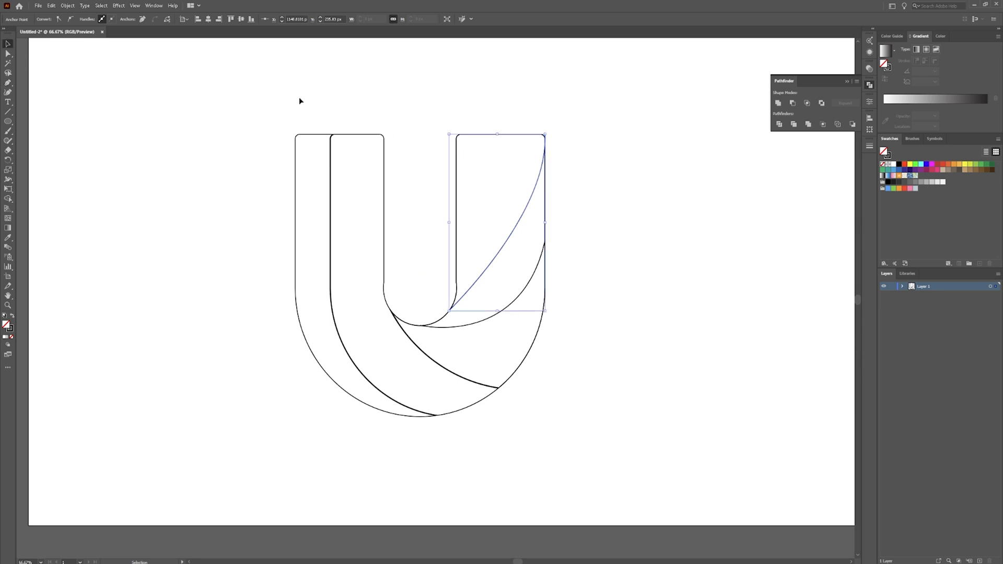
pyautogui.moveTo(518, 94)
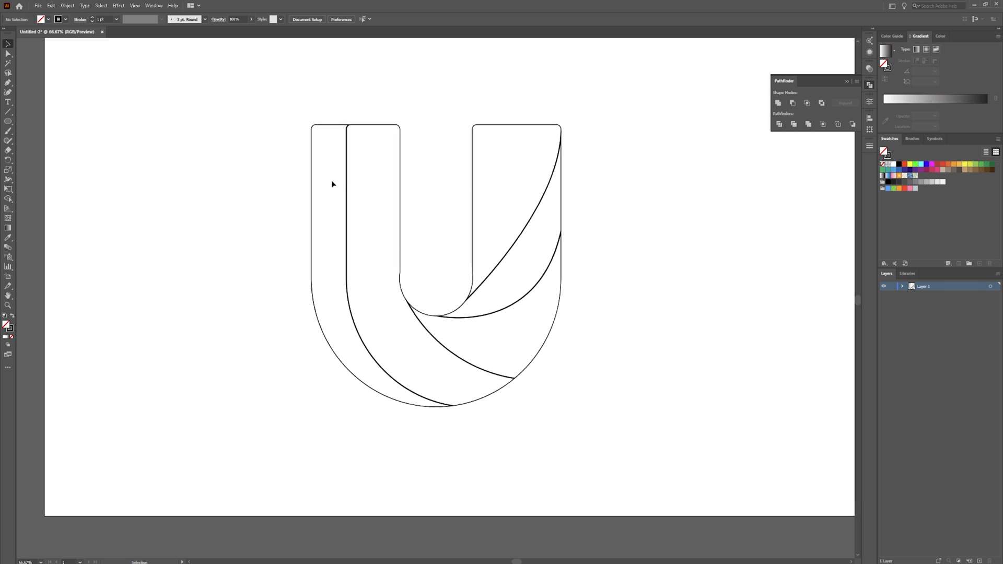
# - Select the U's divided pieces ready for gradient filling
pyautogui.click(332, 185)
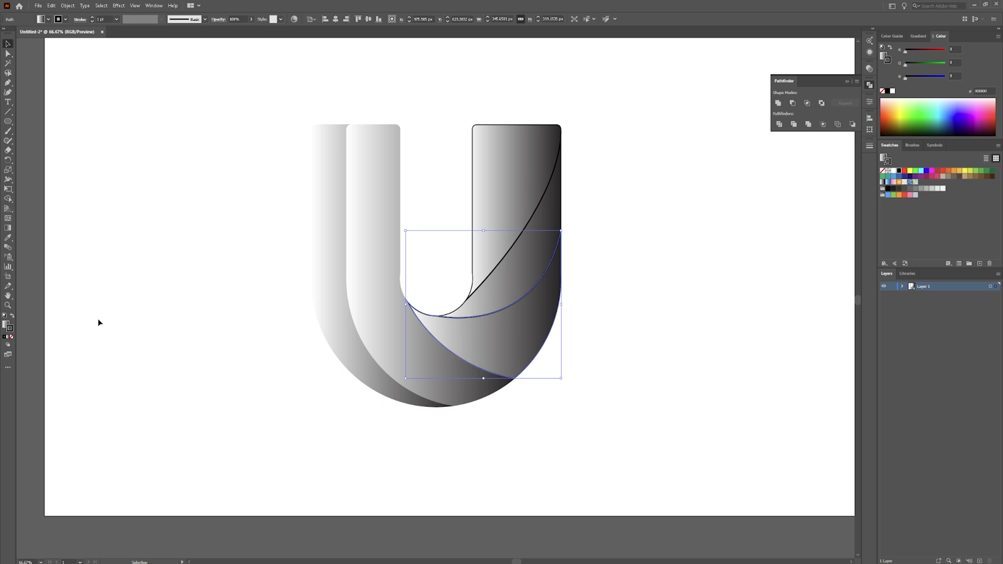
pyautogui.moveTo(834, 163)
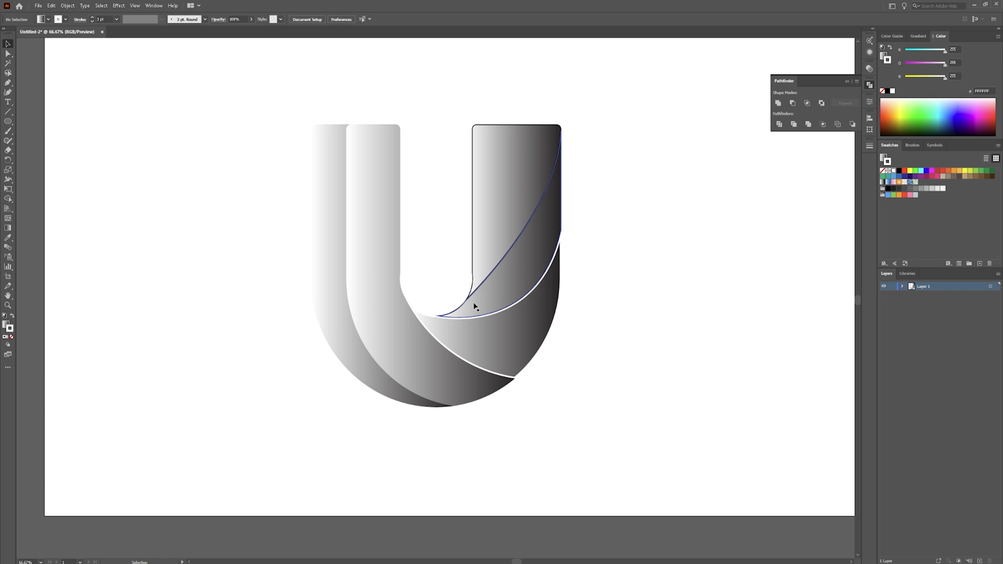
# - Select the upper right-arm piece and bring up its gradient settings
pyautogui.click(475, 305)
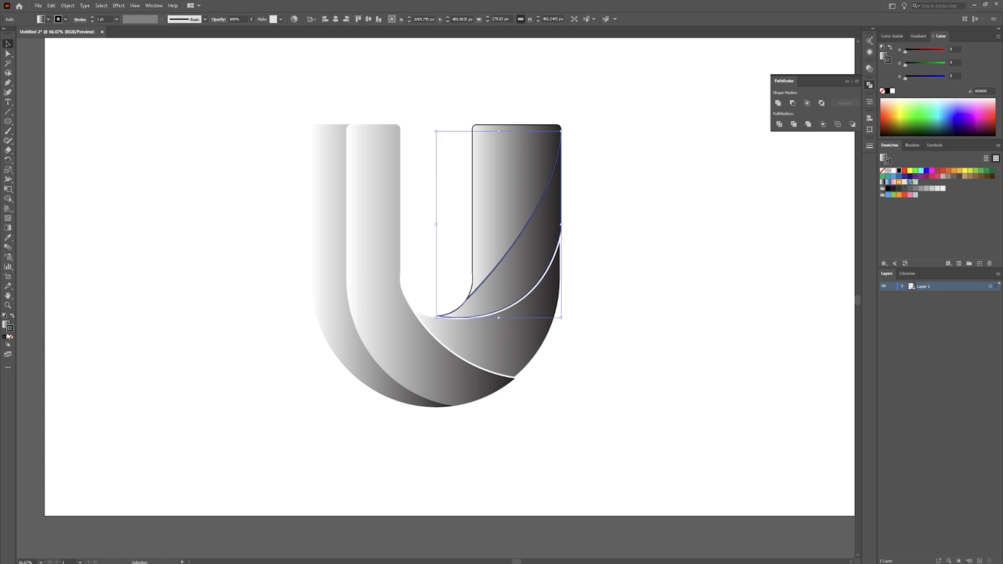
pyautogui.moveTo(11, 337)
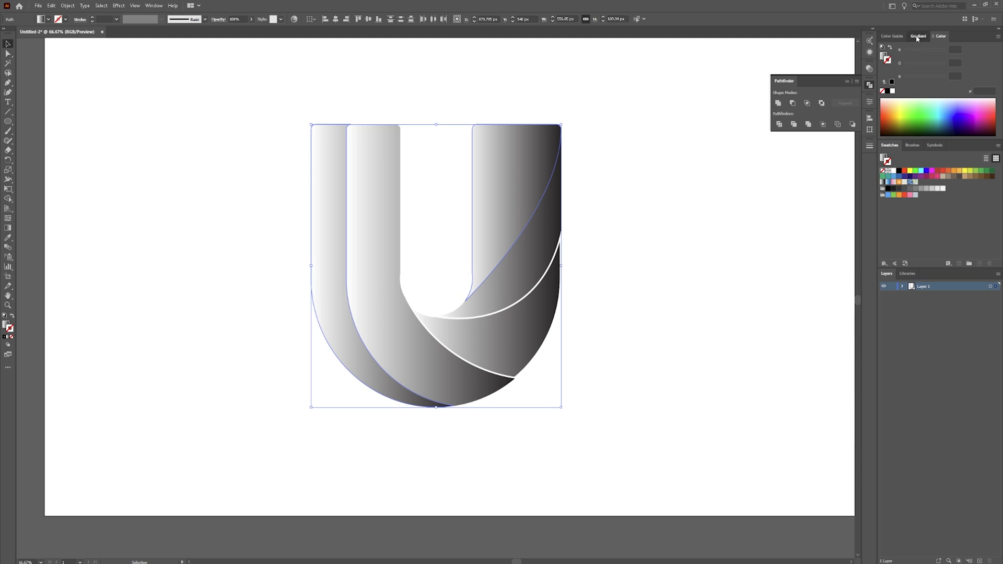
pyautogui.click(915, 36)
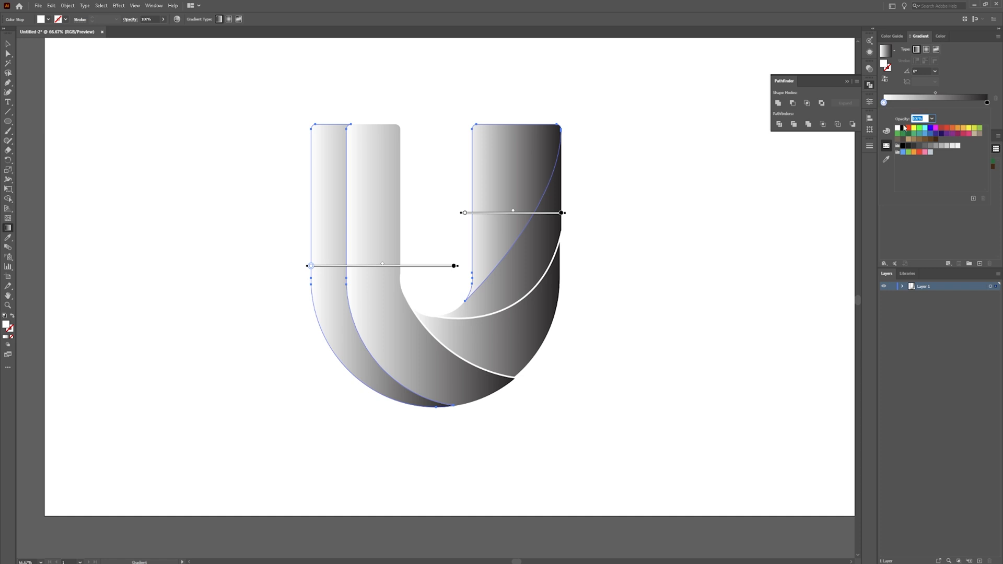
# - Make the outer left and upper right pieces' gradient run green to RGB Magenta
pyautogui.click(920, 128)
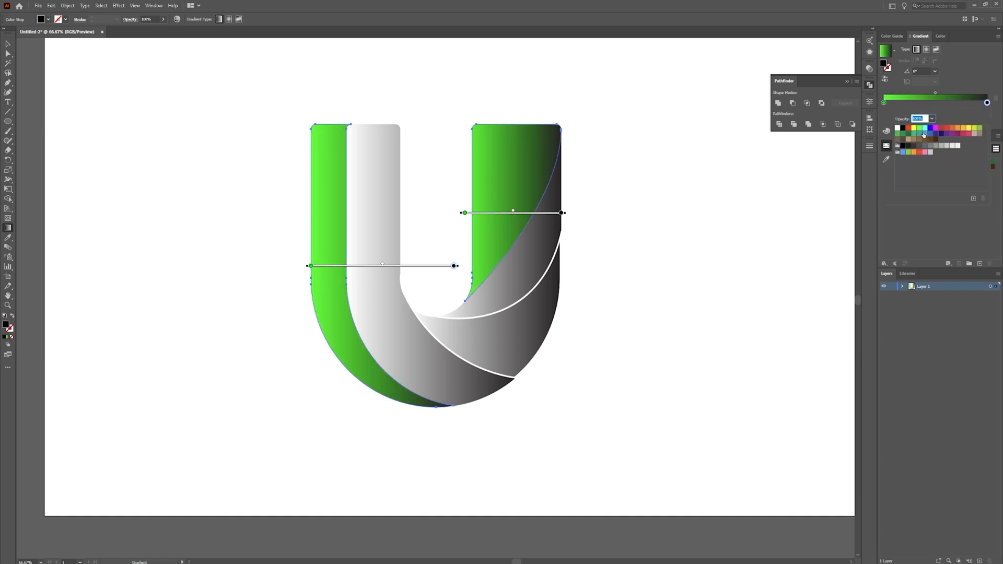
pyautogui.click(939, 134)
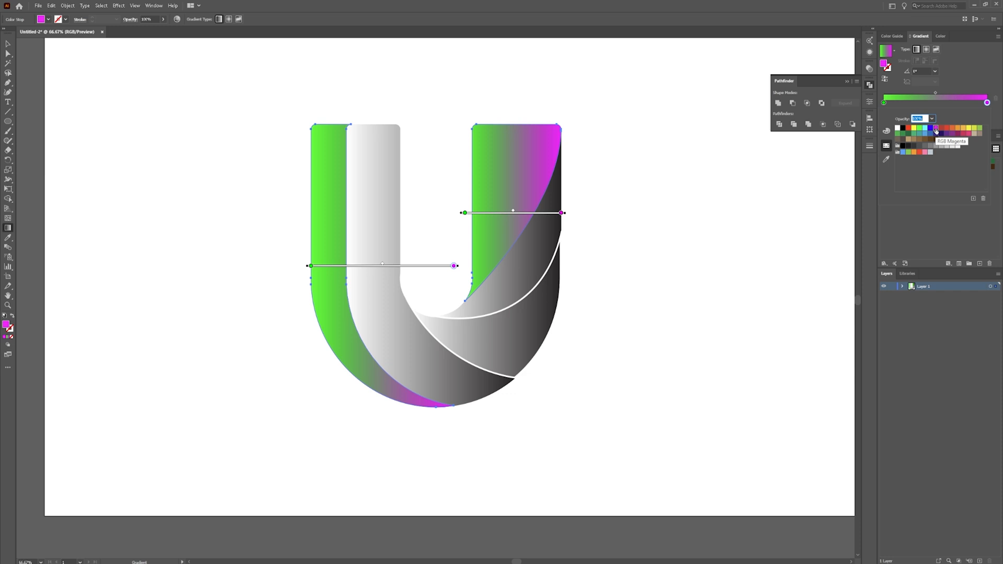
pyautogui.moveTo(746, 142)
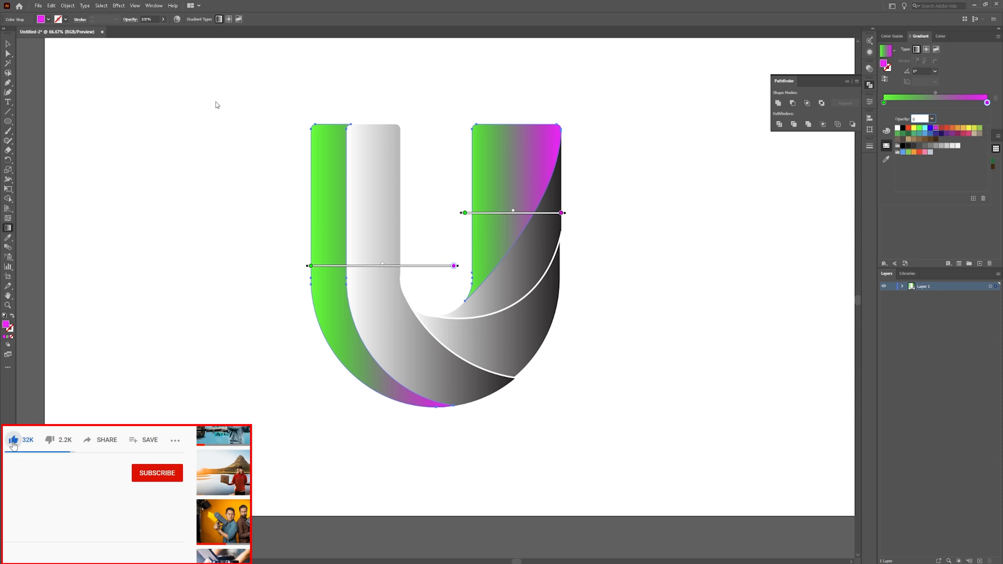
pyautogui.click(157, 474)
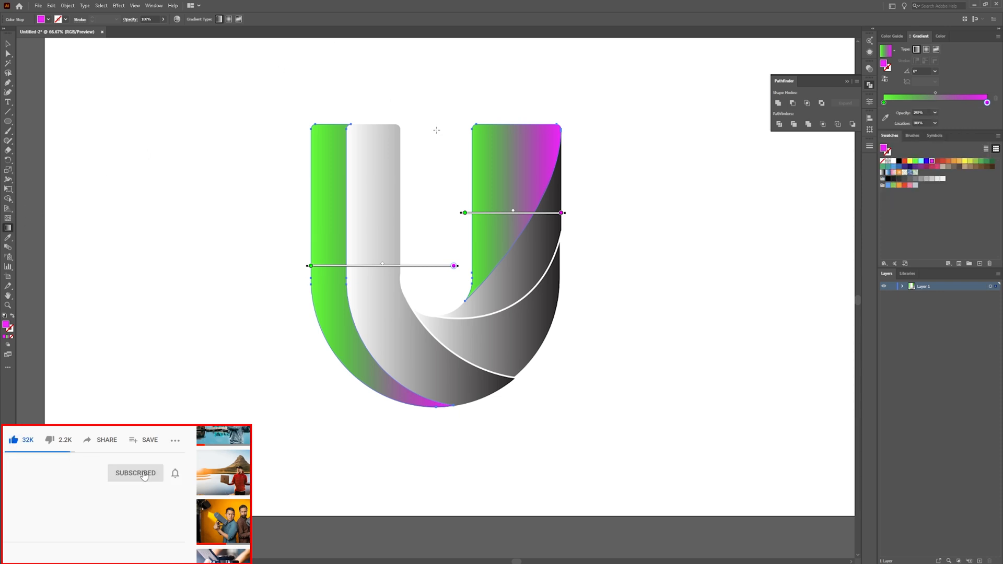
pyautogui.click(175, 473)
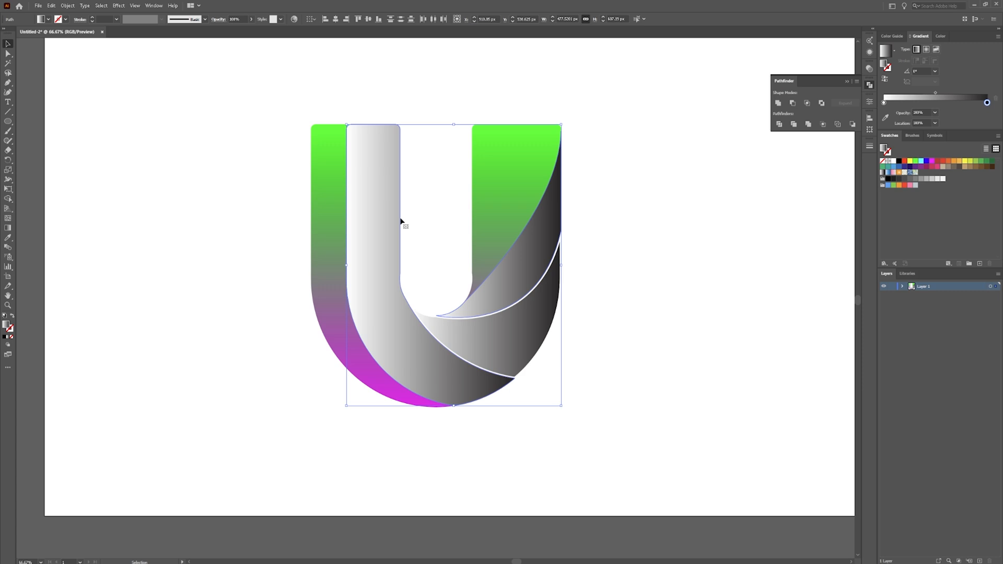
pyautogui.moveTo(349, 264)
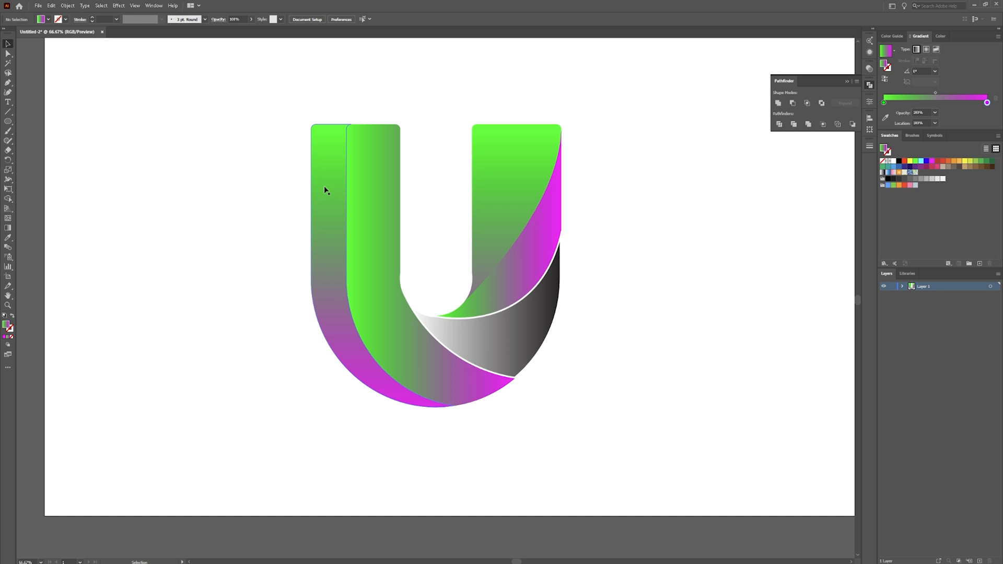
pyautogui.moveTo(316, 202)
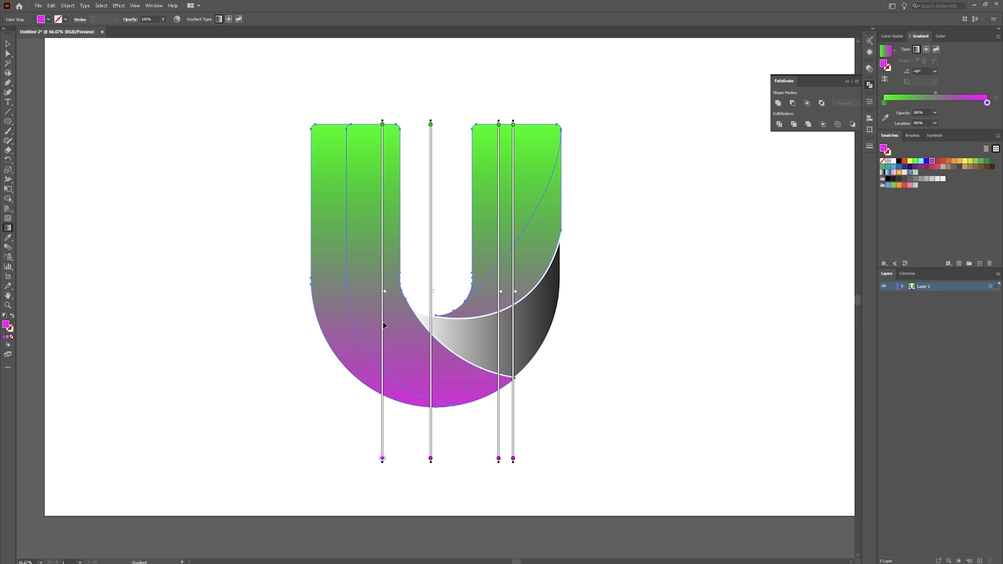
pyautogui.moveTo(280, 228)
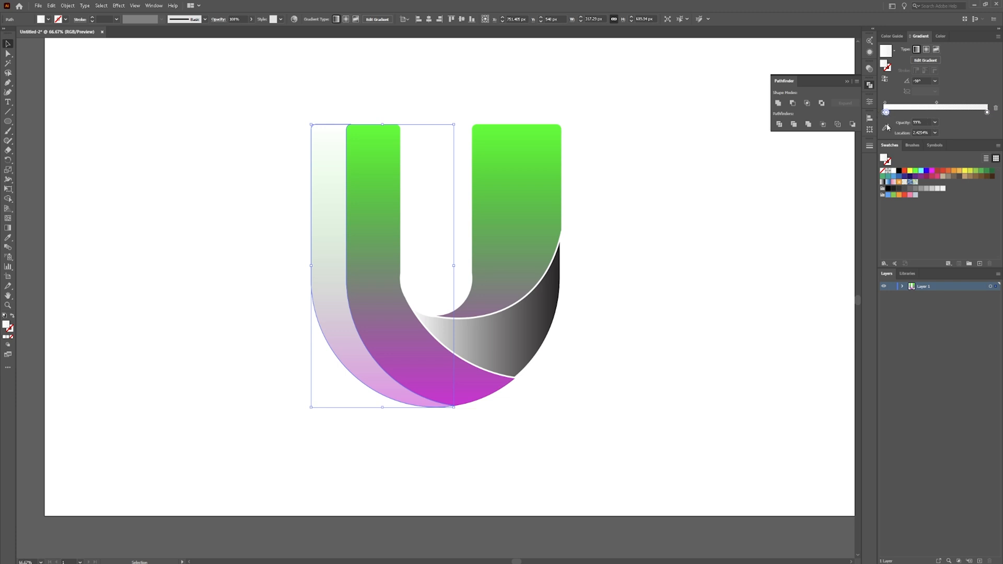
# - Angle the outer left piece's translucent white highlight gradient diagonally across it
pyautogui.click(934, 122)
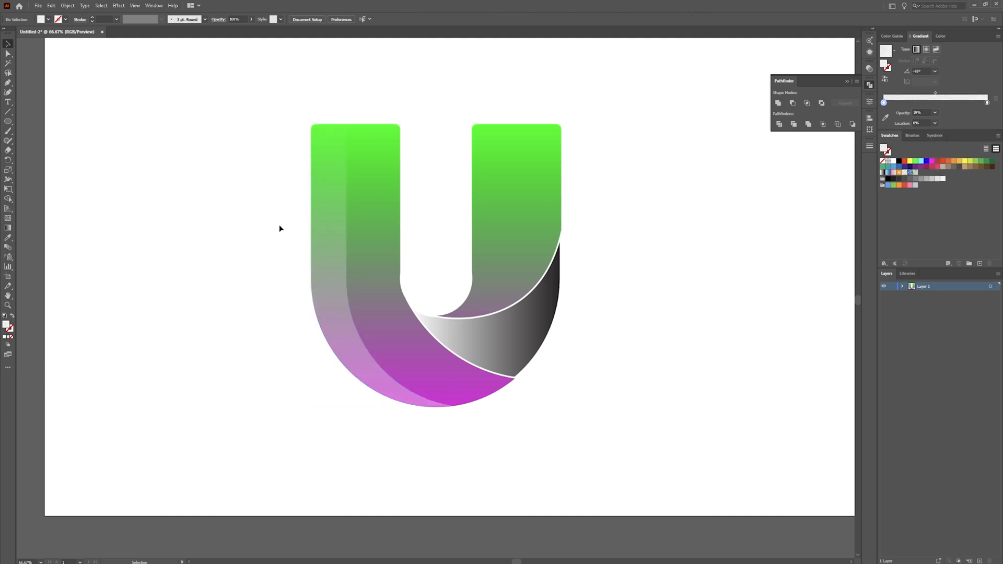
pyautogui.moveTo(285, 211)
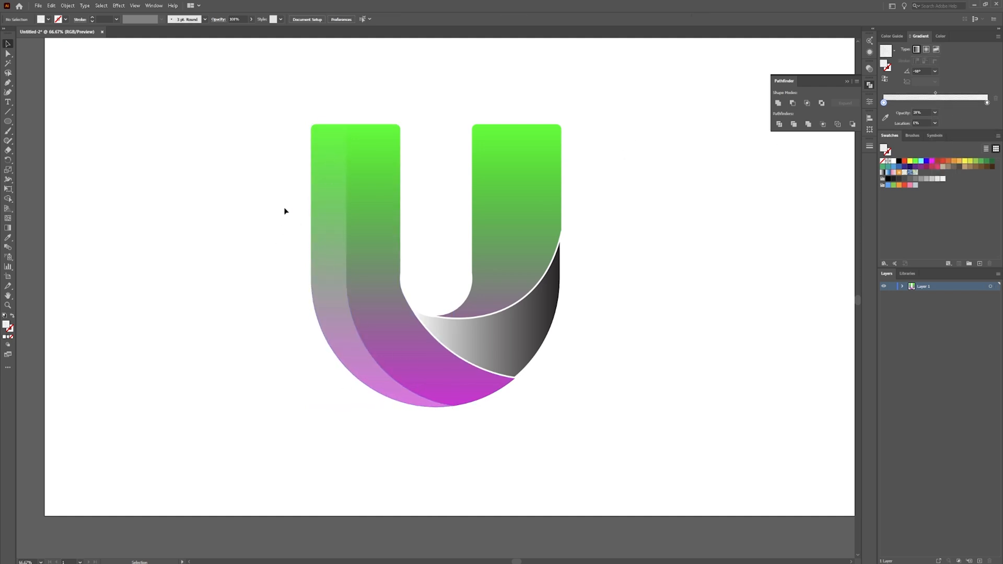
pyautogui.click(337, 308)
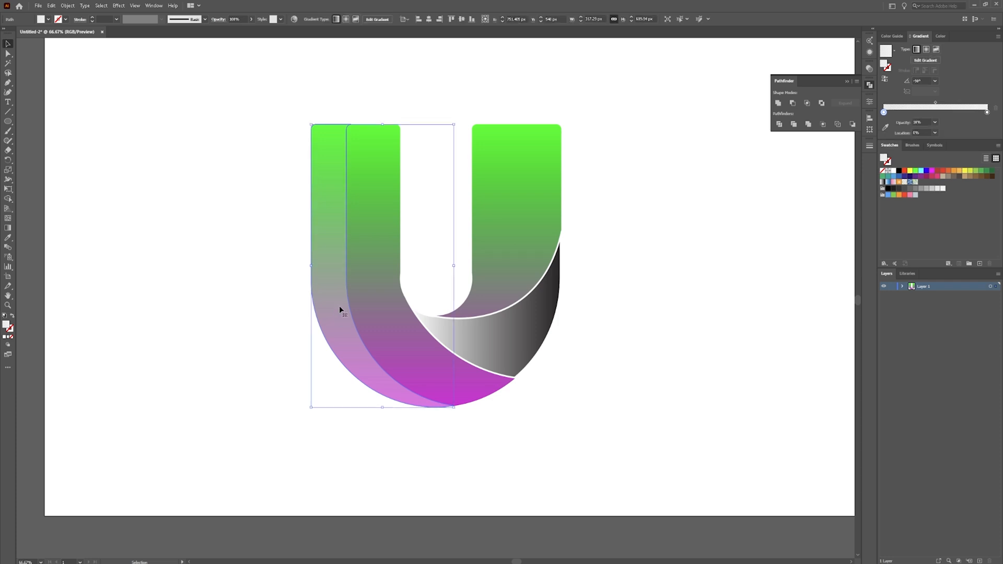
pyautogui.moveTo(320, 221); pyautogui.dragTo(351, 349)
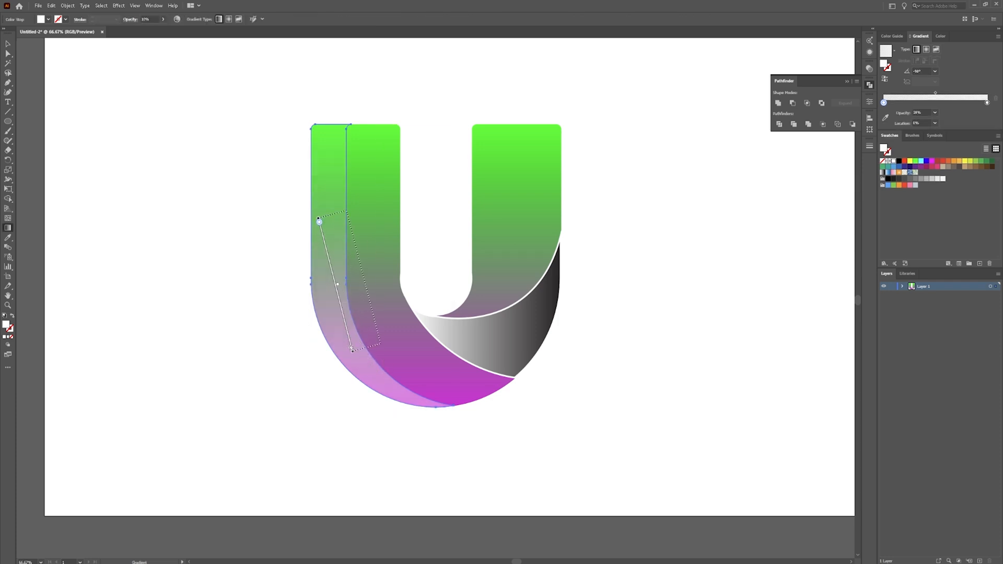
pyautogui.moveTo(319, 221); pyautogui.dragTo(296, 180)
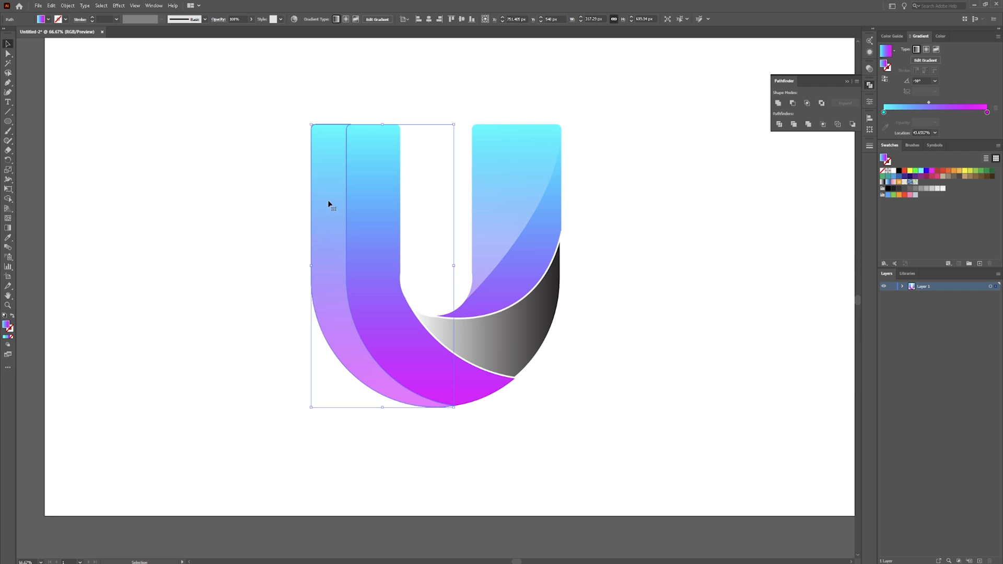
pyautogui.moveTo(314, 234)
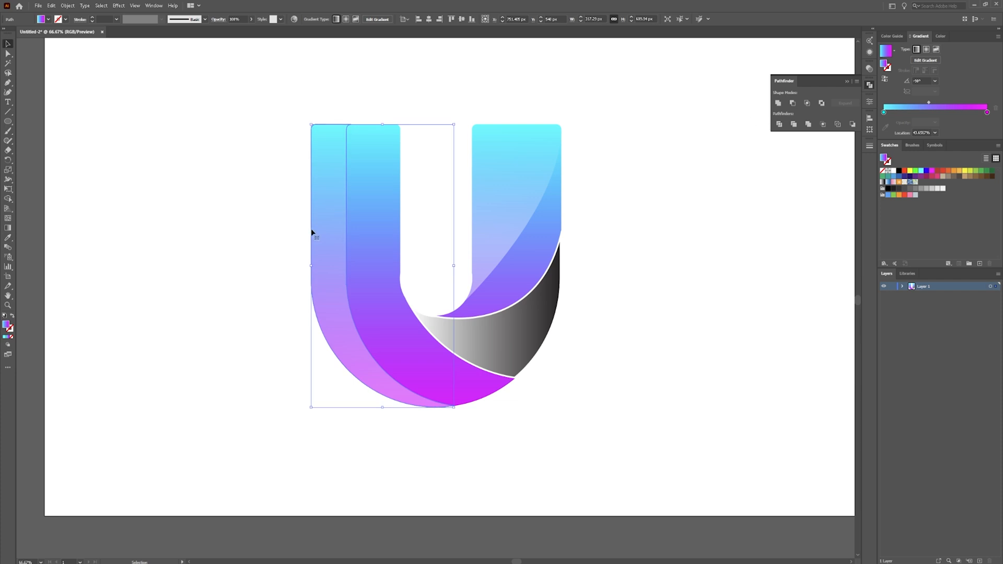
# - Give the inner fold piece a gradient starting at RGB Red fading to black
pyautogui.click(610, 251)
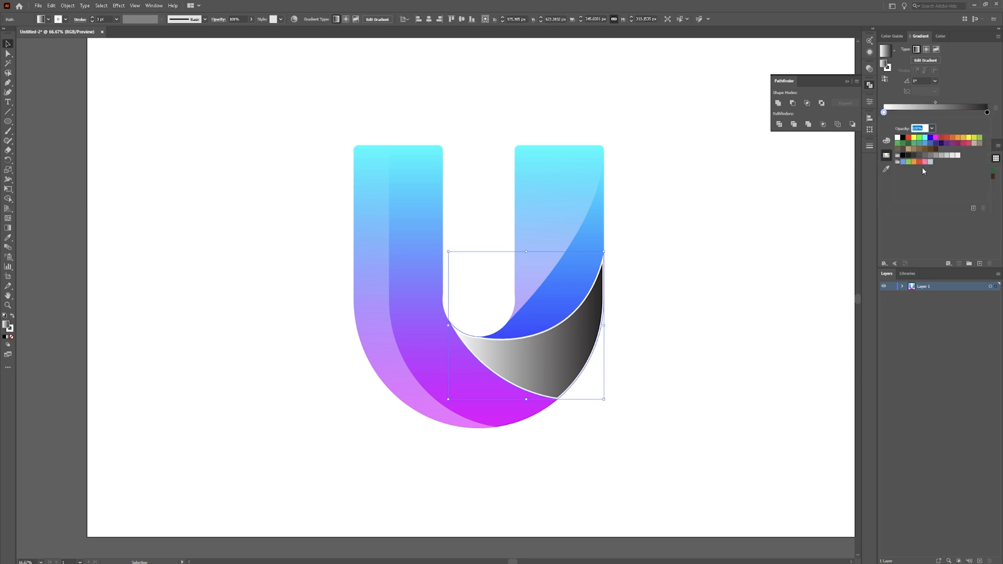
pyautogui.click(942, 142)
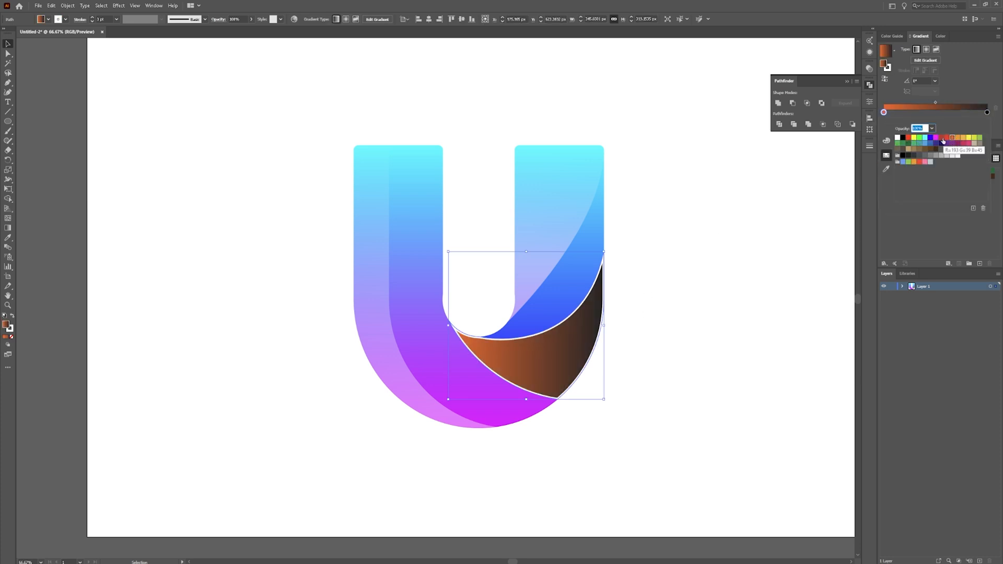
pyautogui.click(913, 138)
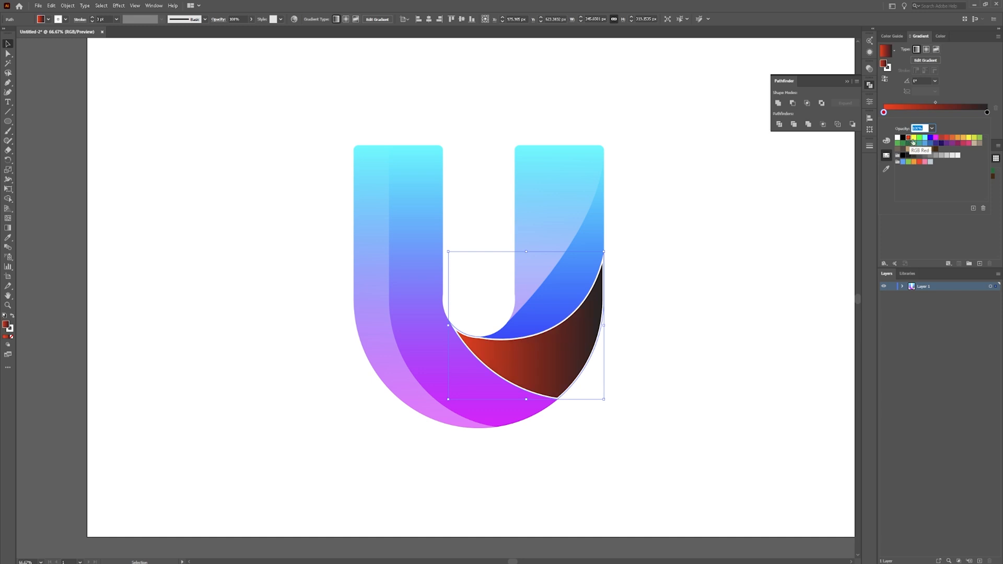